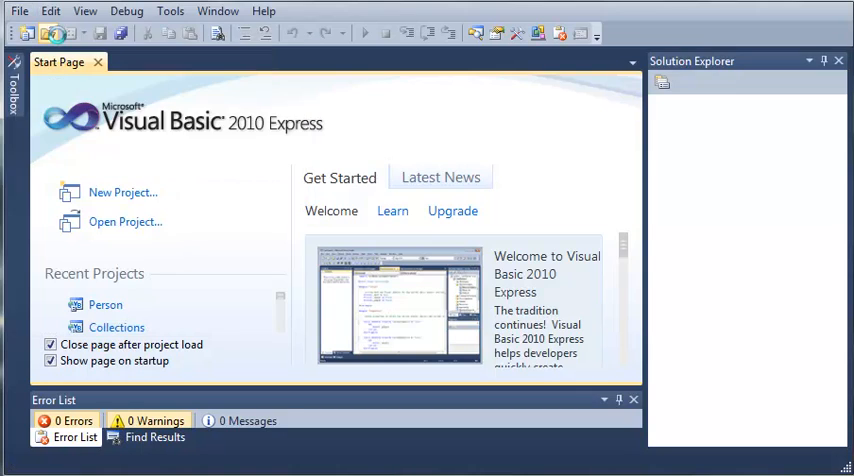
# Create a new Windows Forms Application project named 'IDisposable Test'.
pyautogui.click(123, 192)
pyautogui.write('IDisposable')
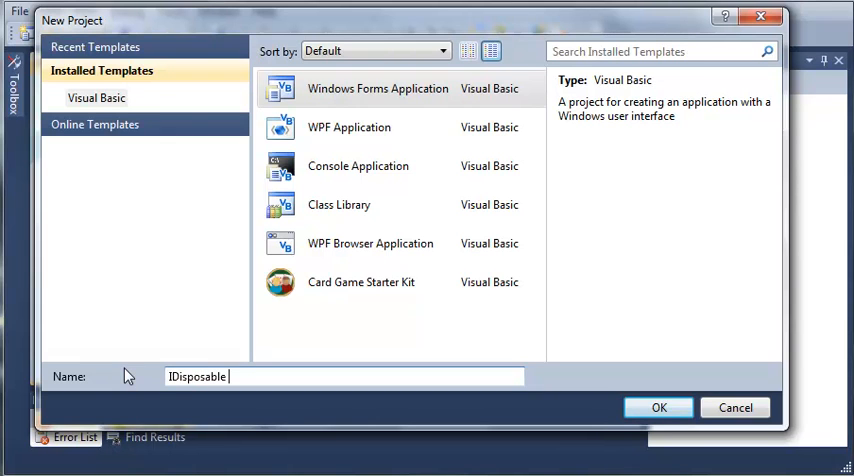
pyautogui.write('Test')
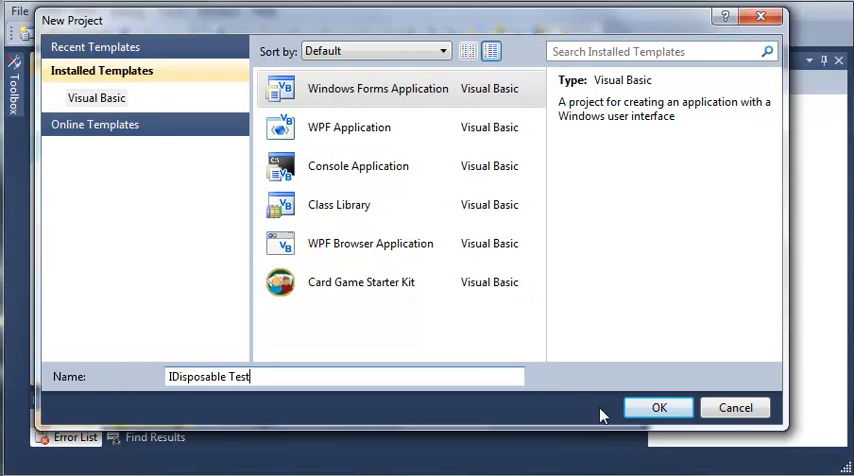
pyautogui.click(659, 407)
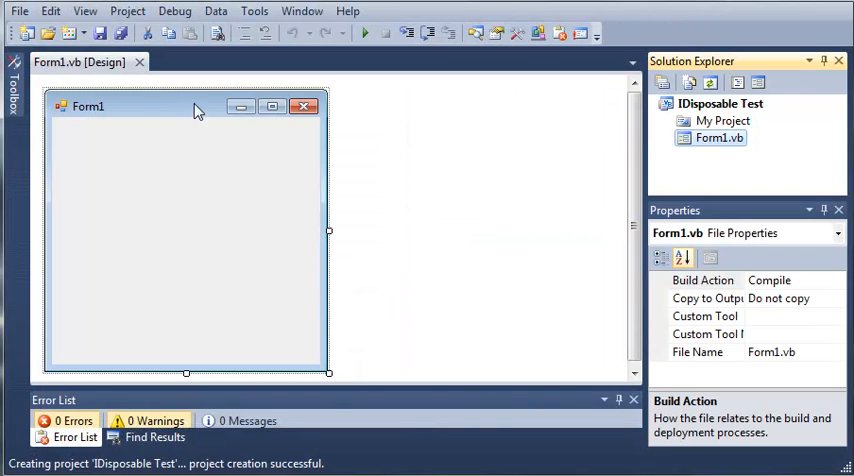
# Add a new class file named doStuff.vb to the IDisposable Test project.
pyautogui.click(721, 104)
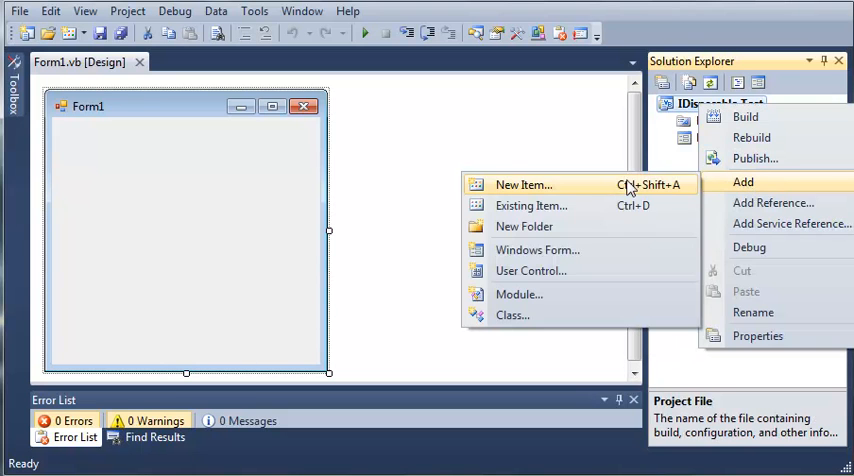
pyautogui.moveTo(512, 315)
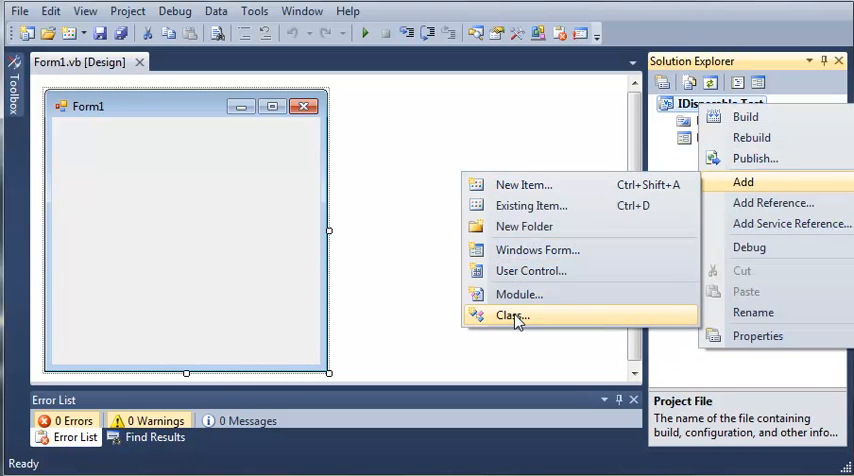
pyautogui.click(512, 315)
pyautogui.write('doStuff.vb')
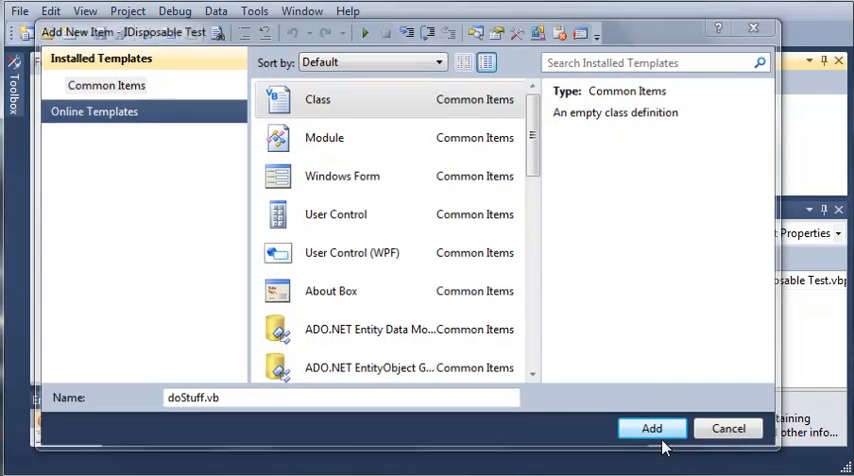
pyautogui.click(651, 428)
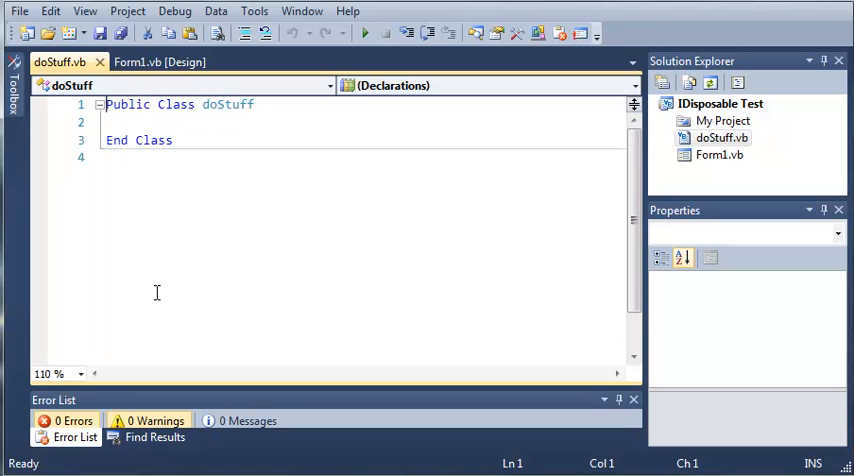
# Add 'Implements IDisposable' to the doStuff class to generate the Dispose stubs.
pyautogui.click(172, 121)
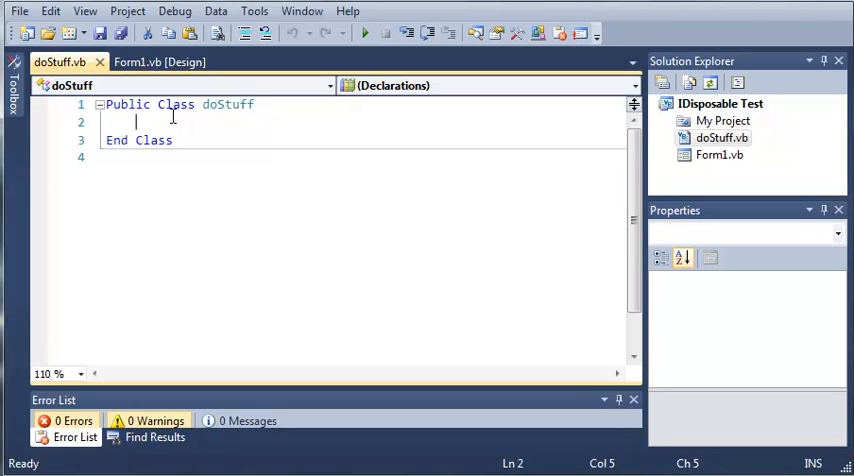
pyautogui.write('Implements I')
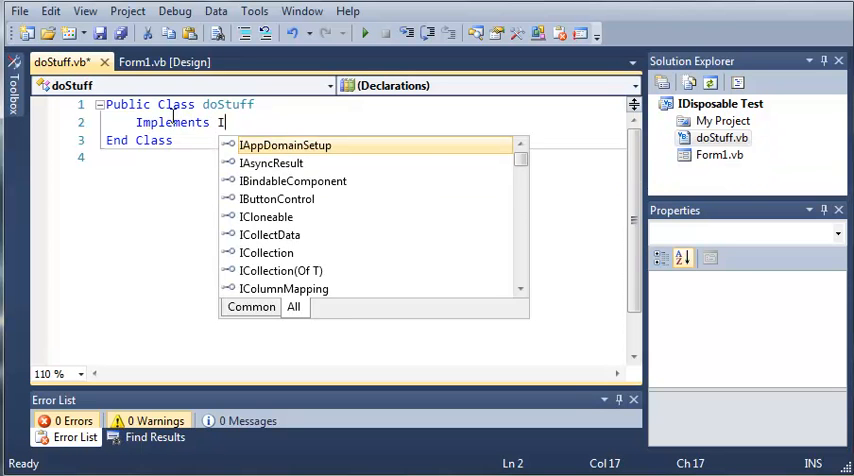
pyautogui.write('Disposable')
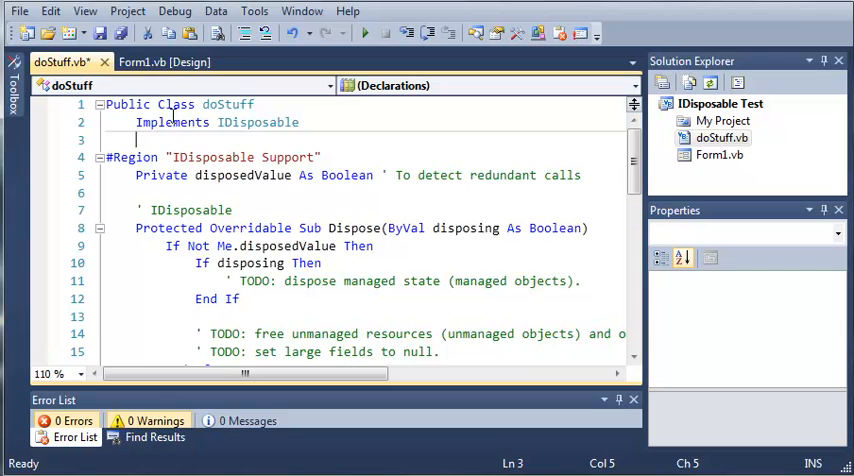
# Review the generated Dispose code, then collapse the IDisposable Support region.
pyautogui.scroll(-3)
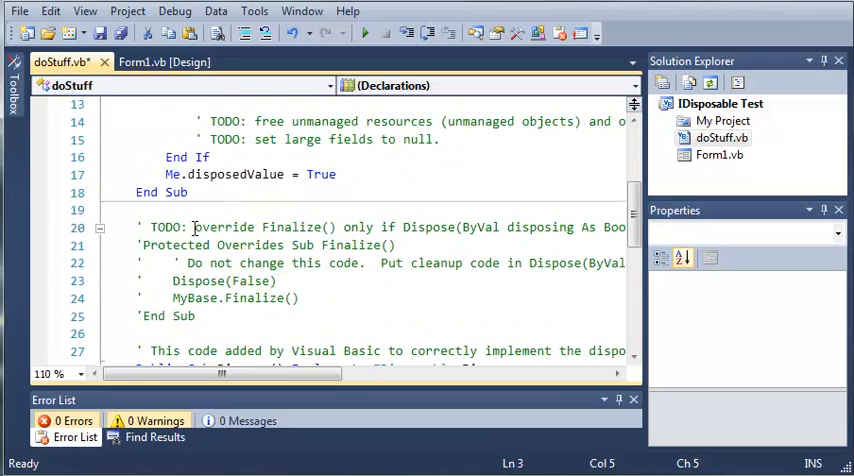
pyautogui.scroll(3)
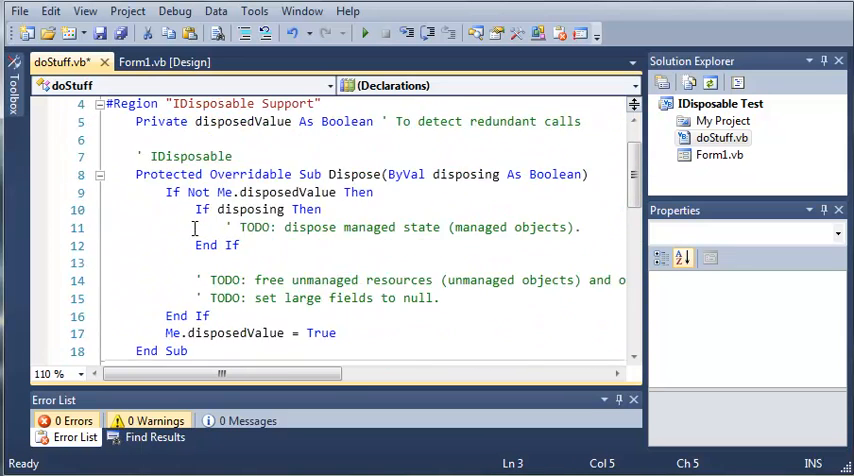
pyautogui.scroll(3)
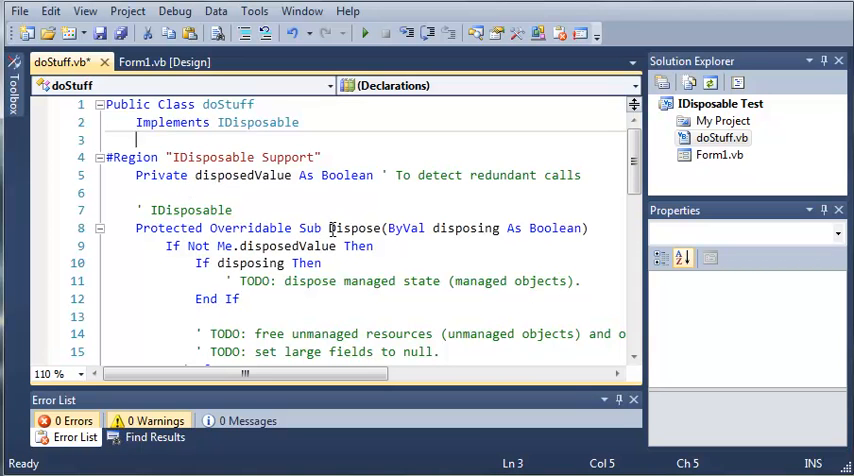
pyautogui.scroll(-3)
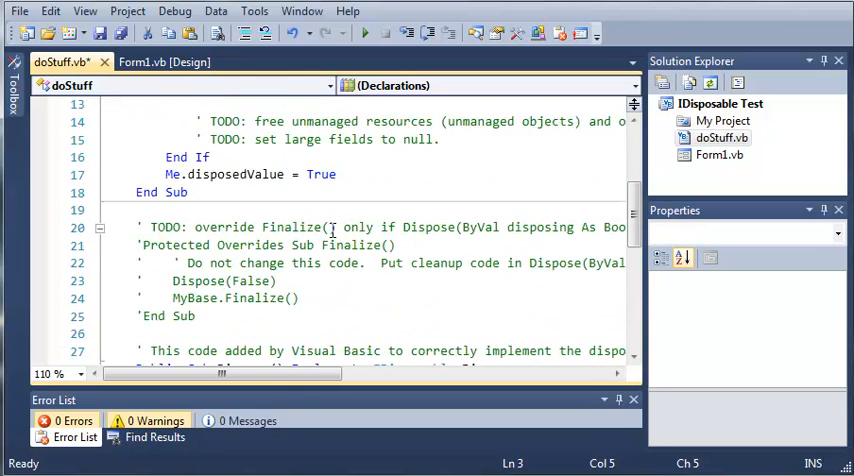
pyautogui.scroll(-3)
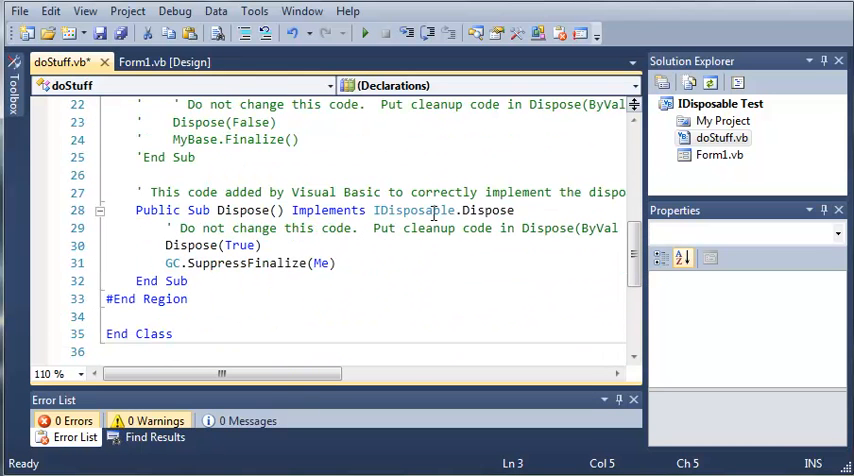
pyautogui.scroll(3)
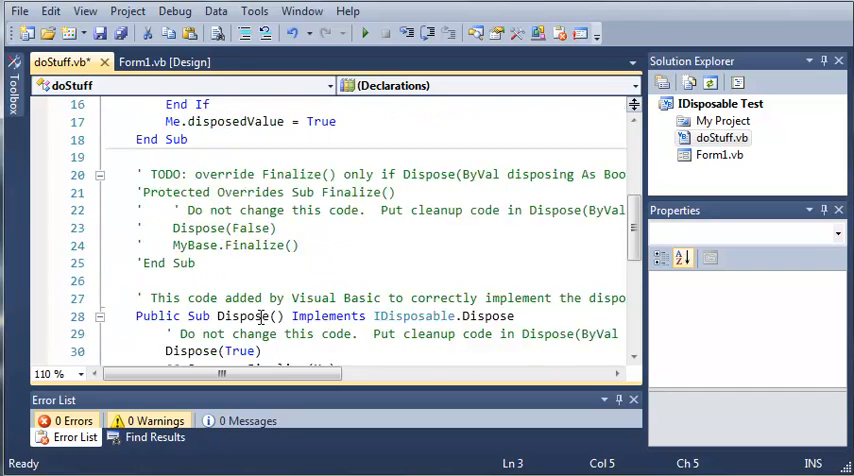
pyautogui.scroll(3)
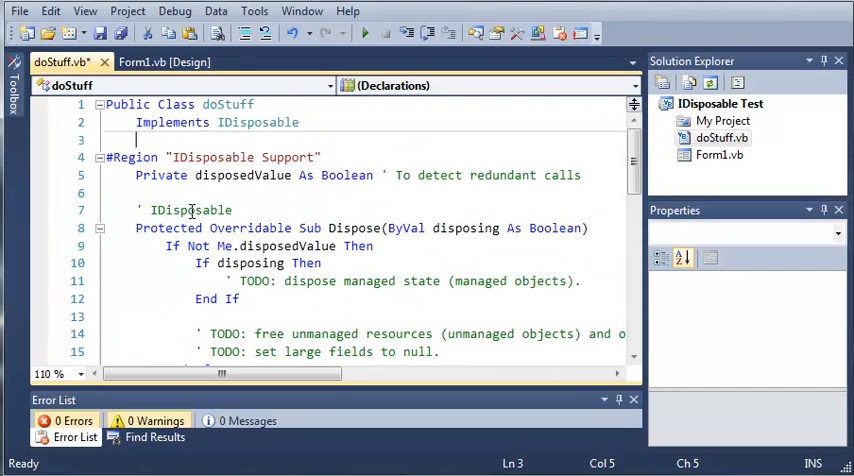
pyautogui.click(99, 158)
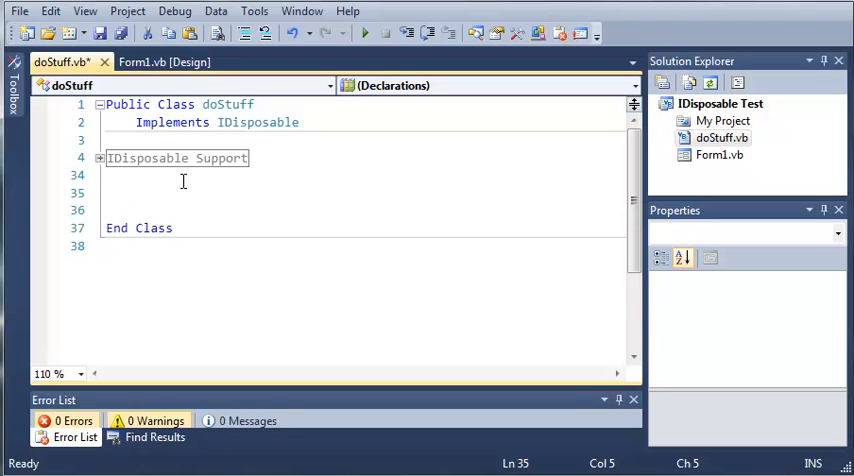
# Add Public Sub showMessage() with MsgBox("This is a message"), then return to Form1's designer.
pyautogui.write('Public')
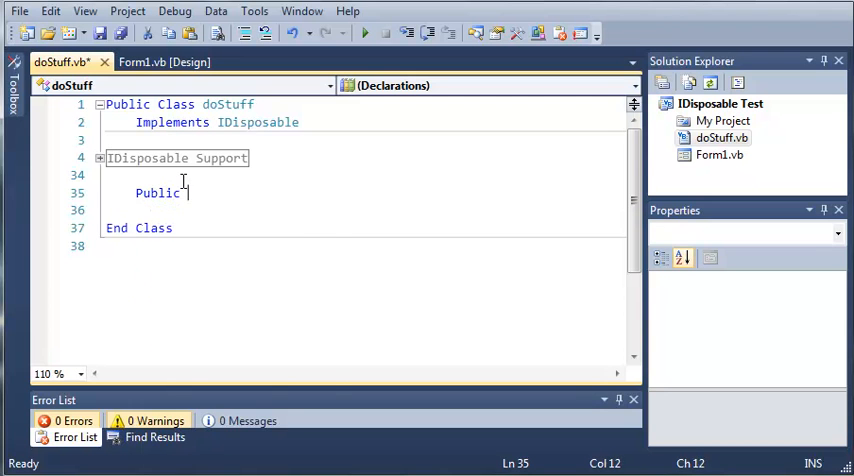
pyautogui.write('Sub')
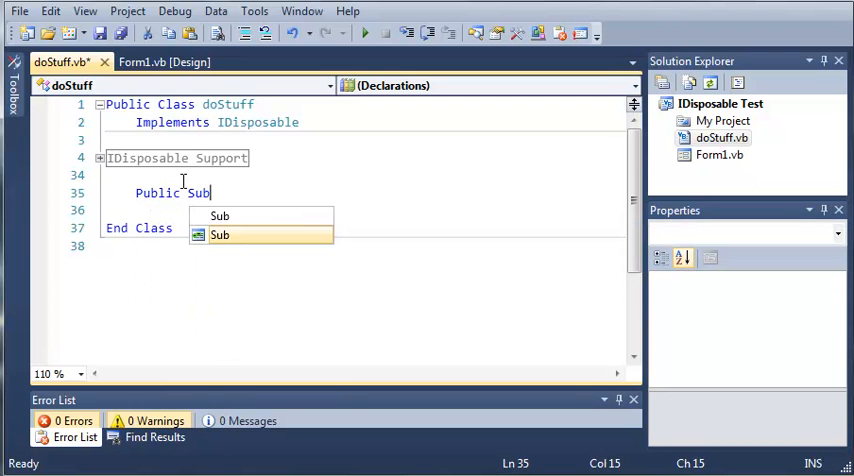
pyautogui.write('s')
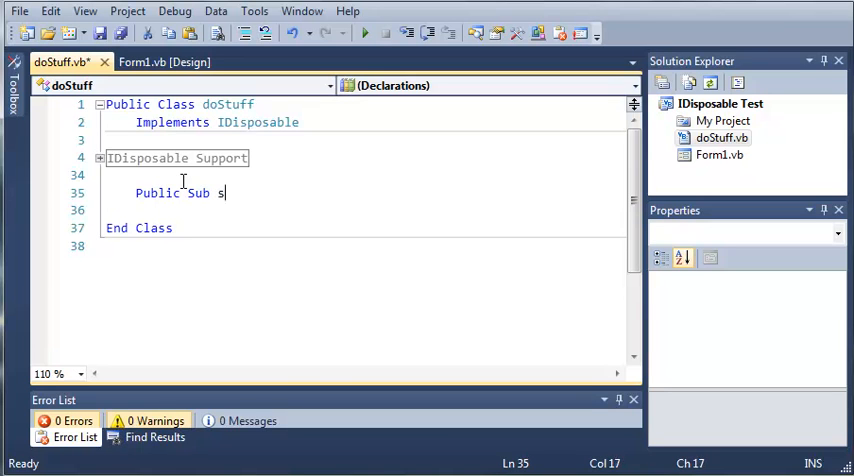
pyautogui.write('how')
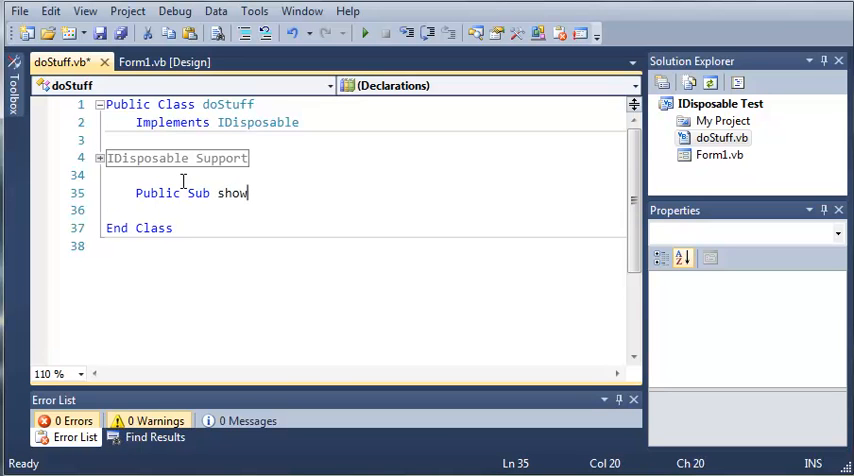
pyautogui.write('Message(')
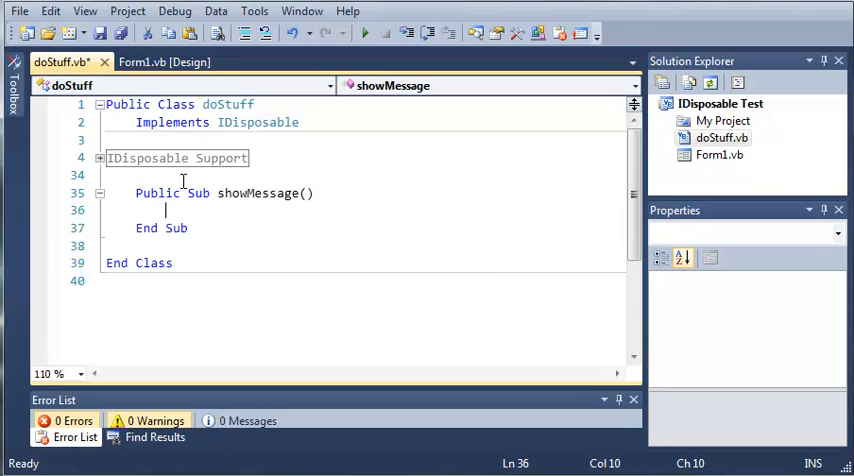
pyautogui.write('MsgBox(')
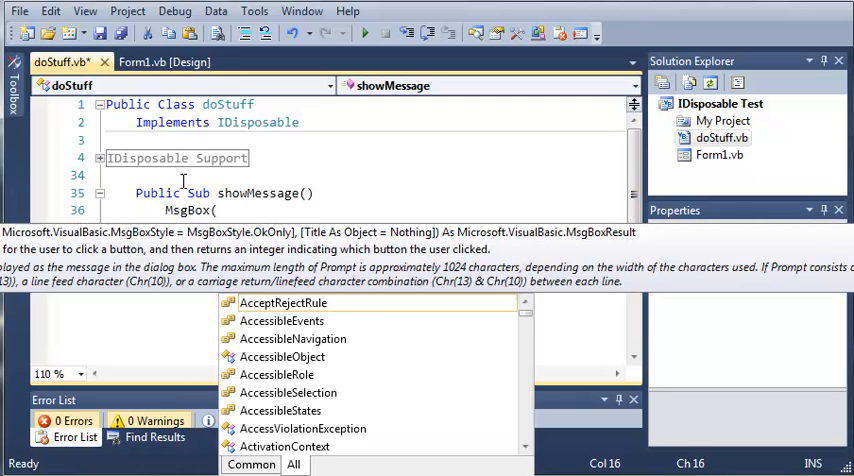
pyautogui.write('"T')
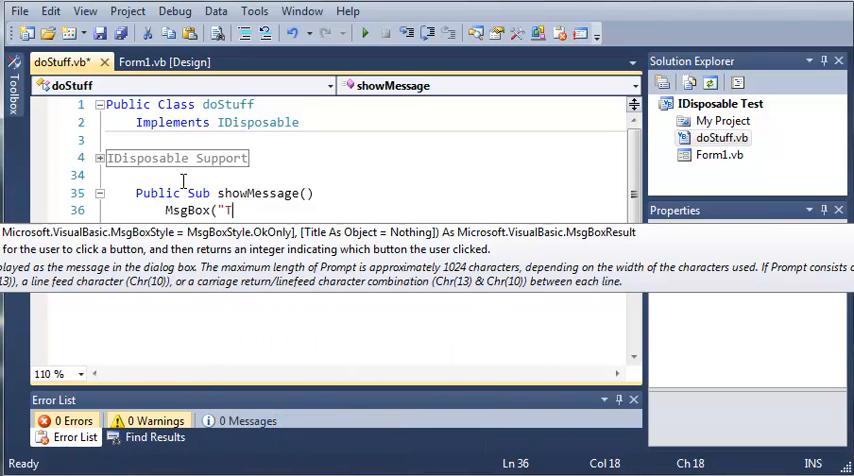
pyautogui.write('his is a messa')
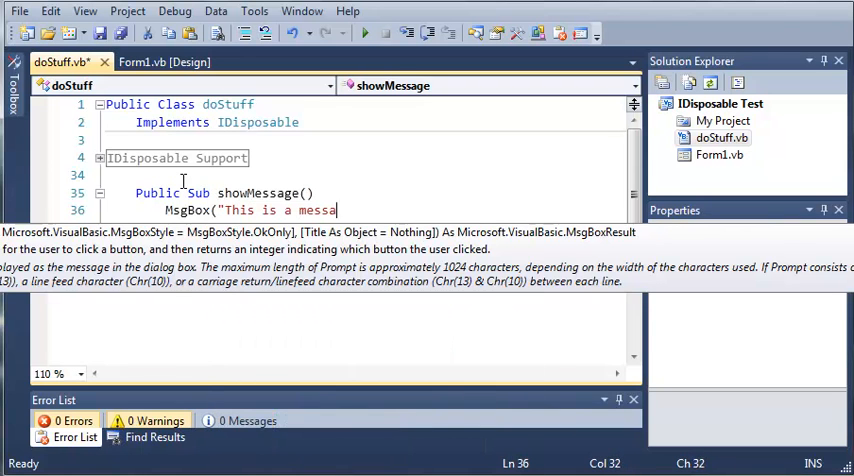
pyautogui.write('ge")')
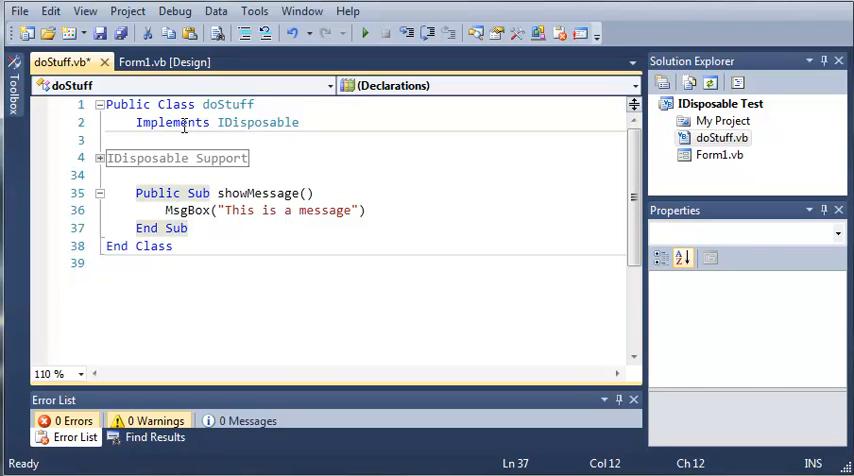
pyautogui.click(165, 62)
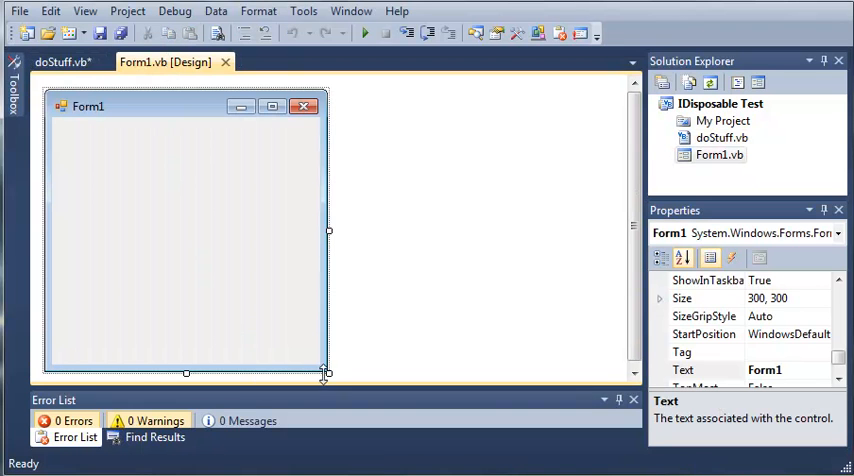
# Add a 'Show Message' button named btnMessage to Form1 and open its Click handler.
pyautogui.moveTo(328, 372); pyautogui.dragTo(332, 308)
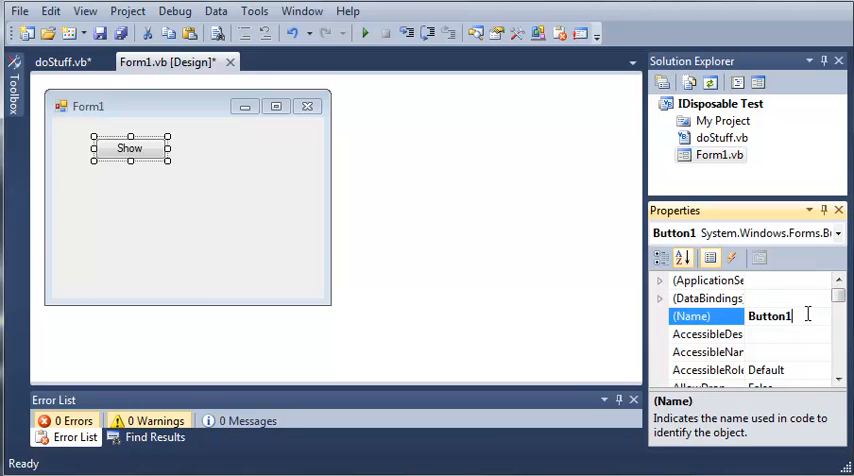
pyautogui.write('btnMessage')
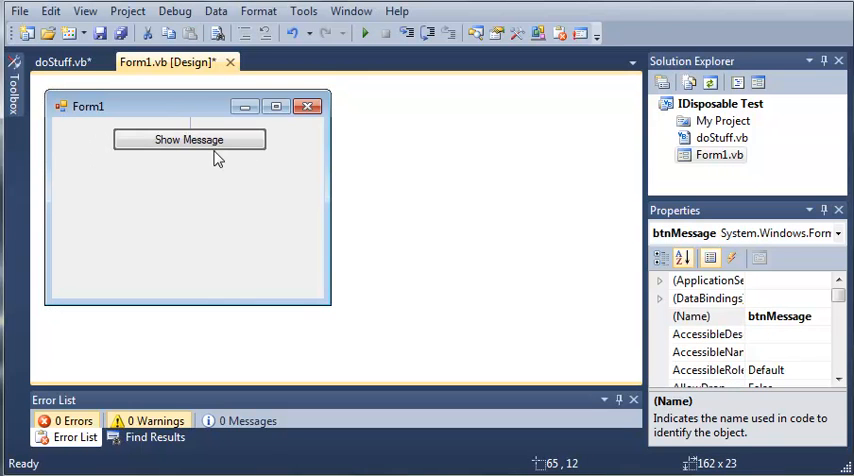
pyautogui.doubleClick(189, 139)
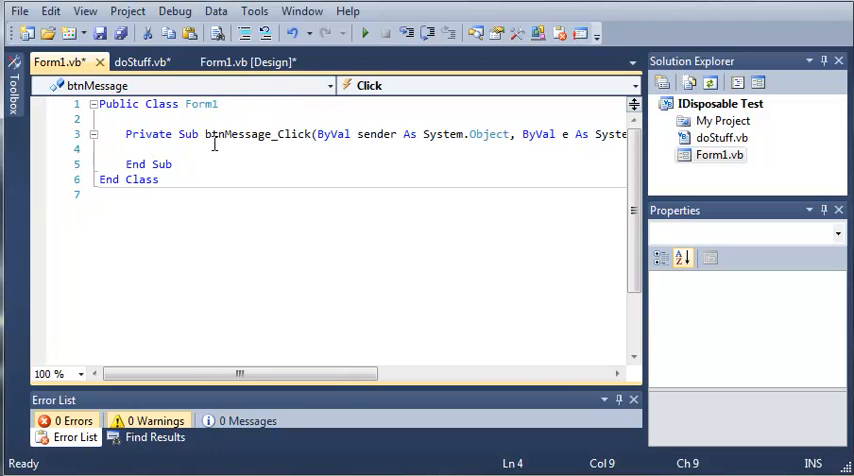
# In btnMessage_Click, declare newDoStuff As New doStuff and call newDoStuff.showMessage().
pyautogui.click(142, 61)
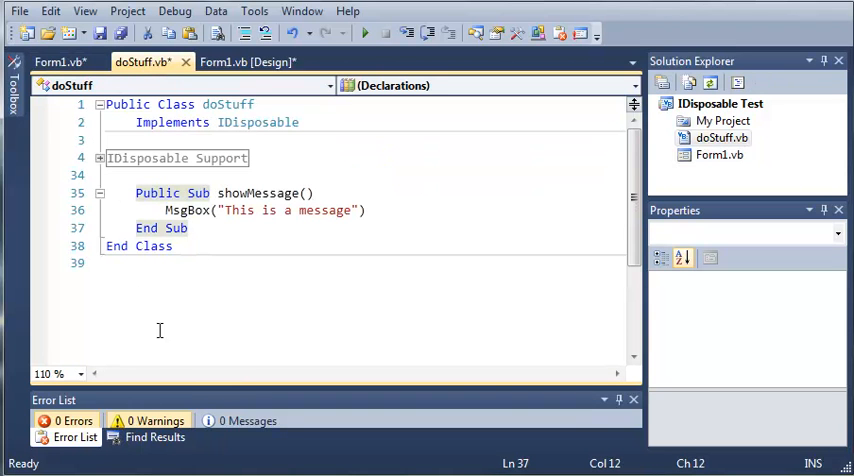
pyautogui.click(57, 62)
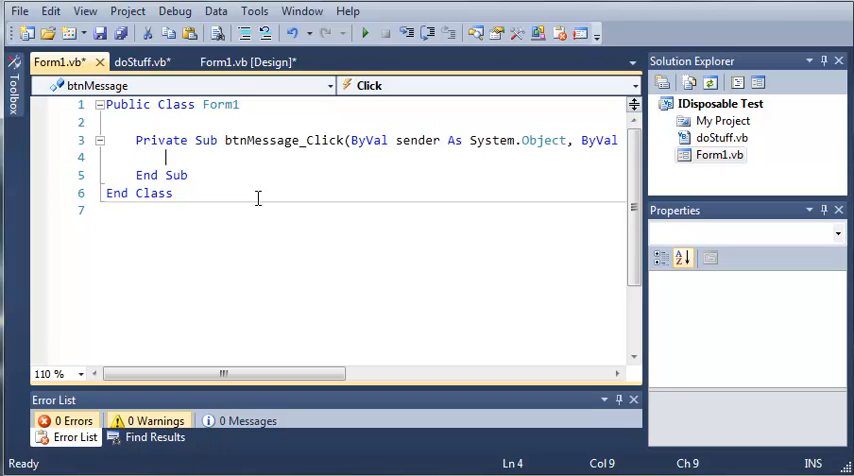
pyautogui.write('Dim')
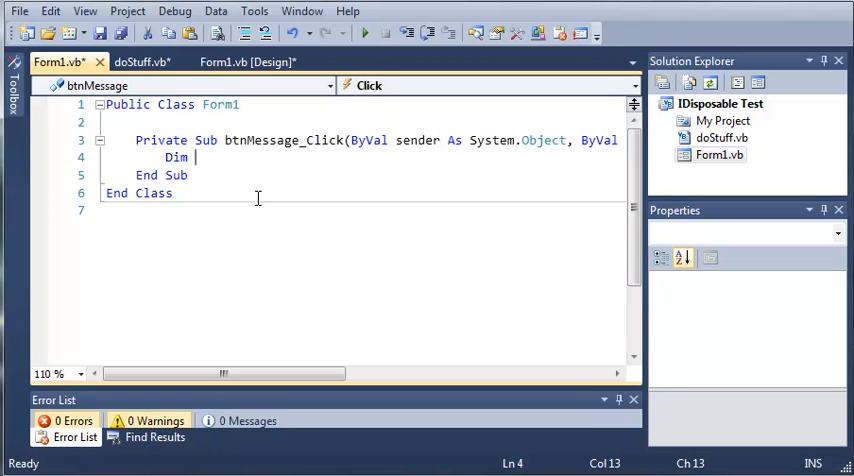
pyautogui.write('newD')
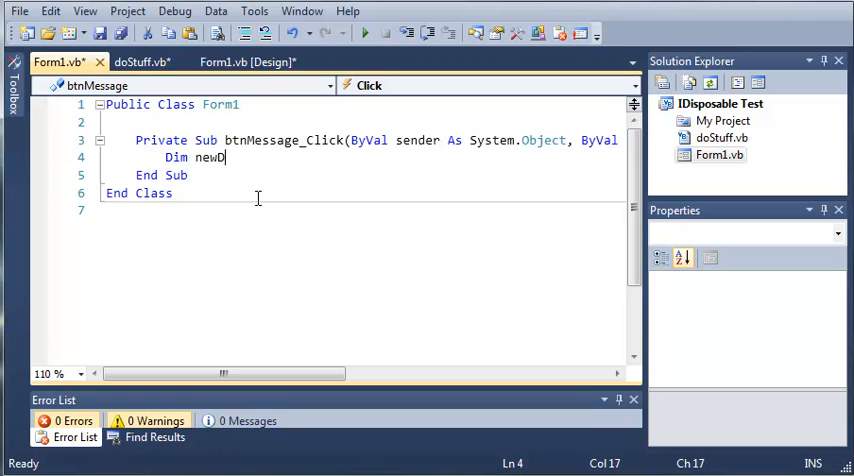
pyautogui.write('oStuff As New')
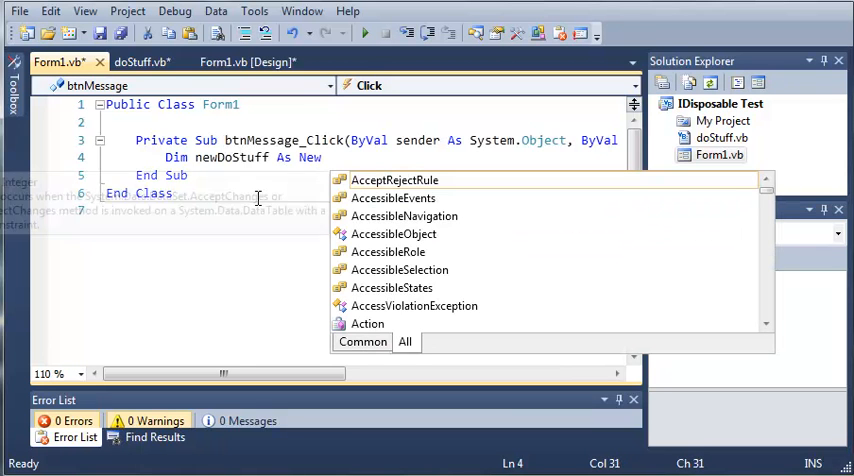
pyautogui.write('doStuff')
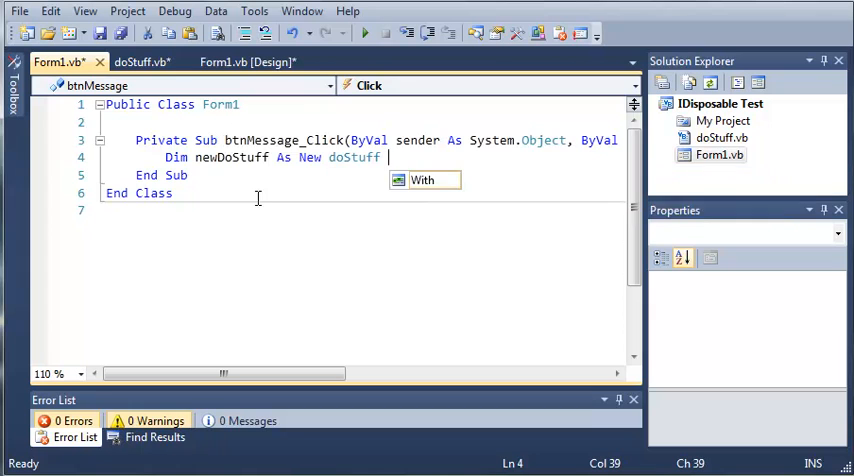
pyautogui.press('enter')
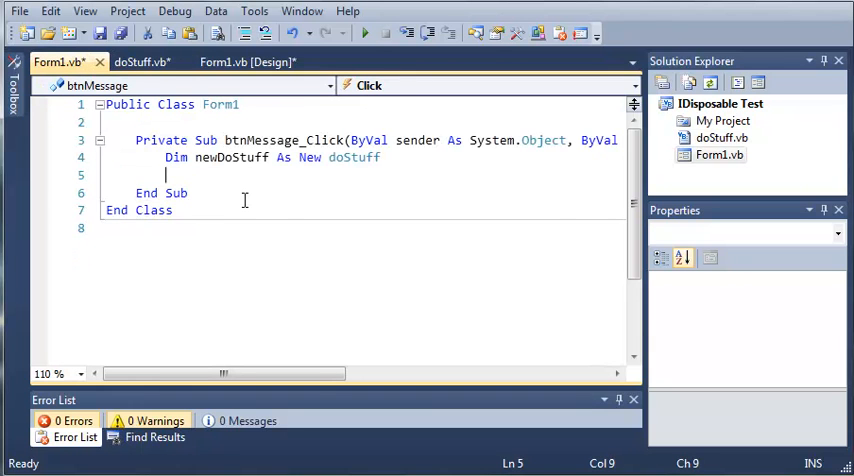
pyautogui.write('newDoStuff.')
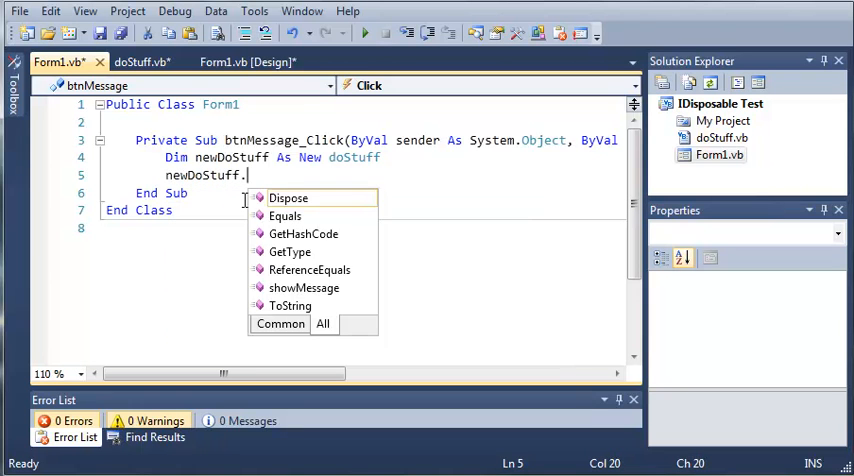
pyautogui.write('Sh')
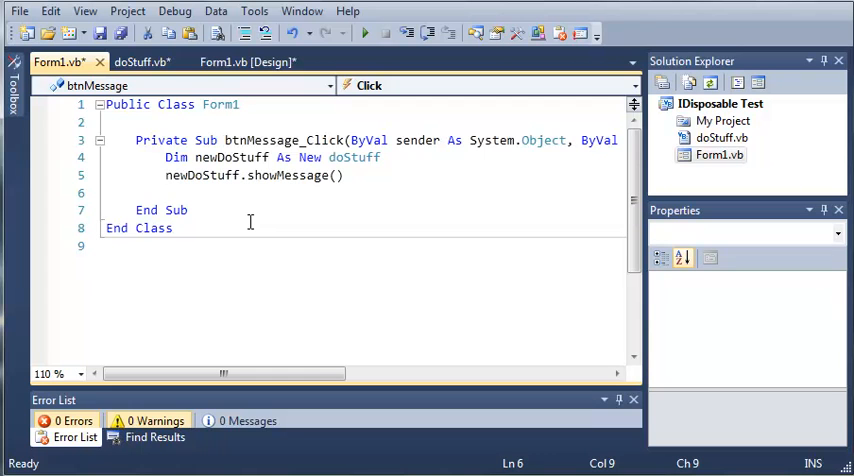
pyautogui.click(140, 62)
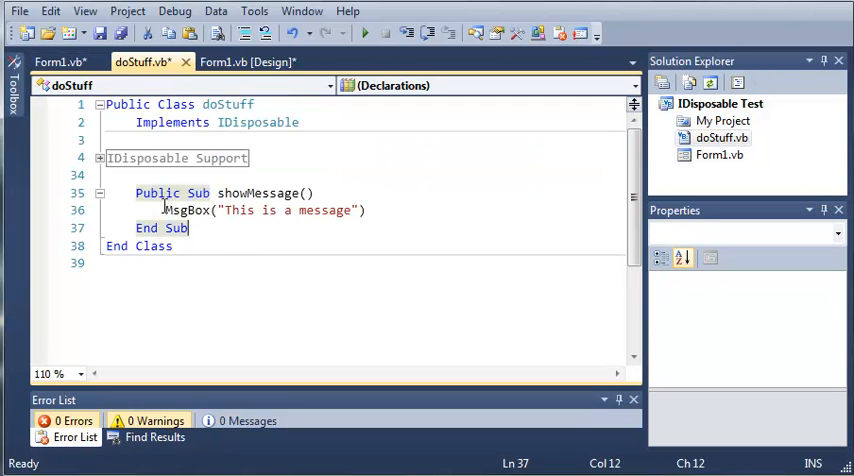
pyautogui.click(55, 62)
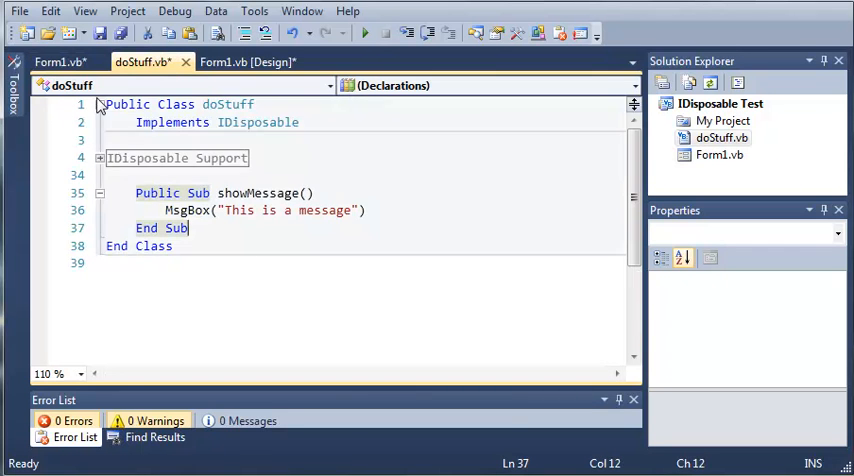
pyautogui.click(53, 62)
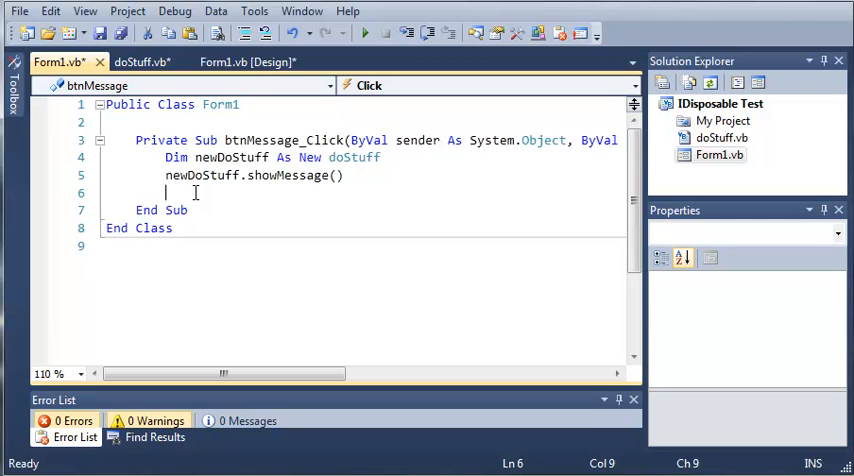
# Call newDoStuff.Dispose() after showMessage(), briefly checking the doStuff class code.
pyautogui.write('newD')
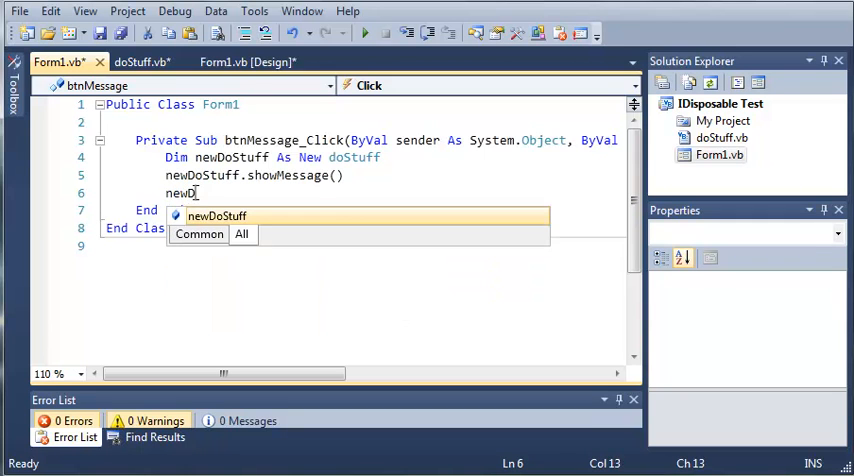
pyautogui.write('oStuff.')
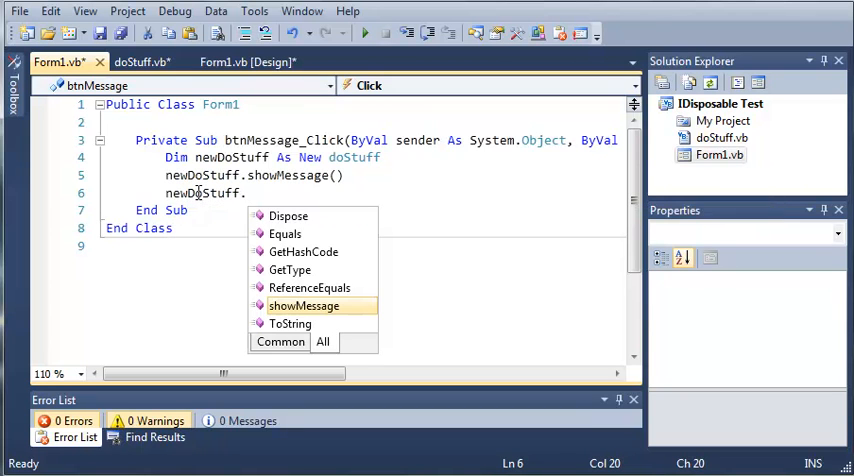
pyautogui.press('Escape')
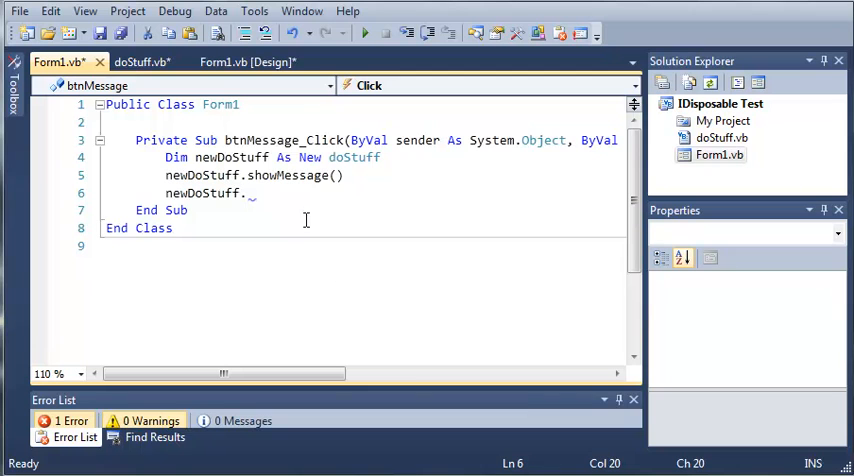
pyautogui.write('Dis')
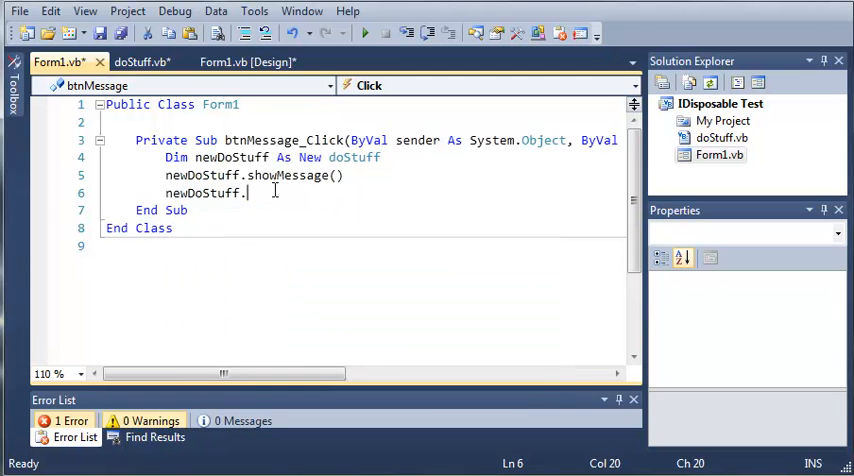
pyautogui.write('Dispose(')
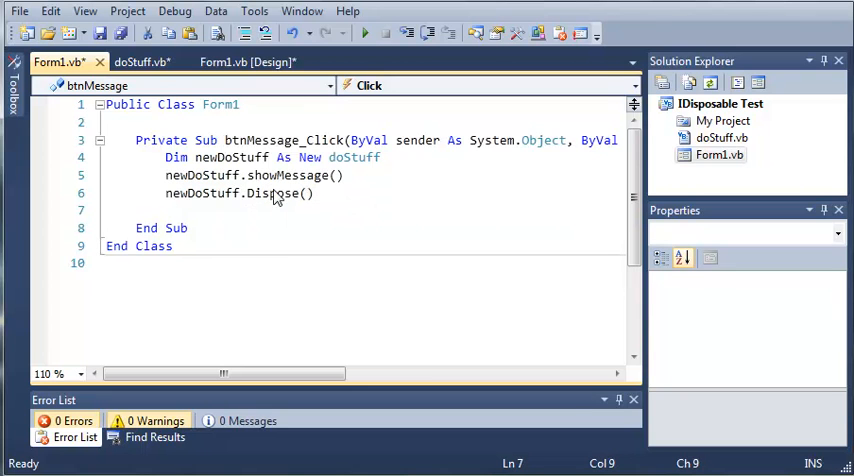
pyautogui.click(140, 62)
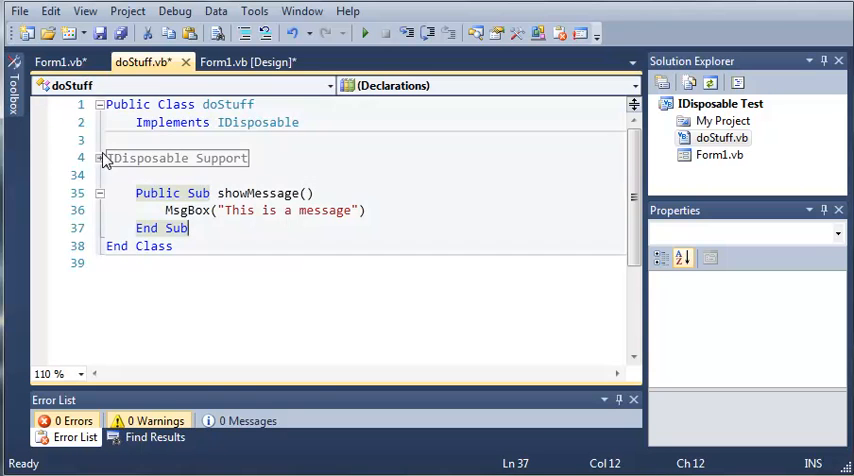
pyautogui.click(99, 158)
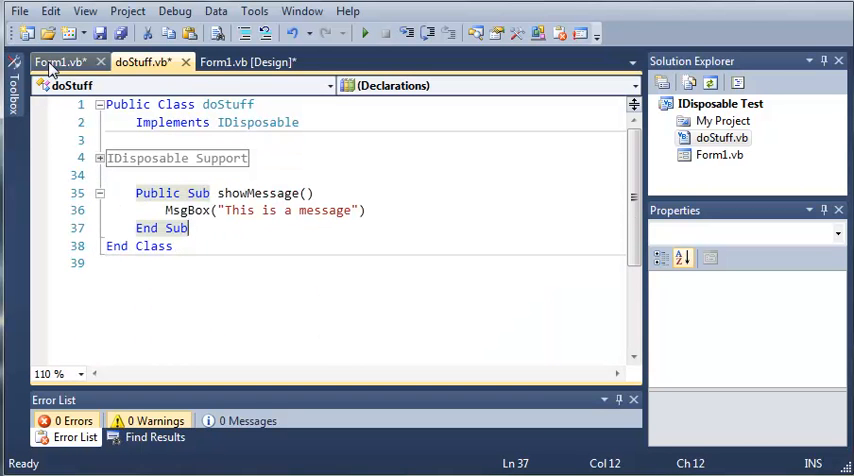
pyautogui.click(58, 62)
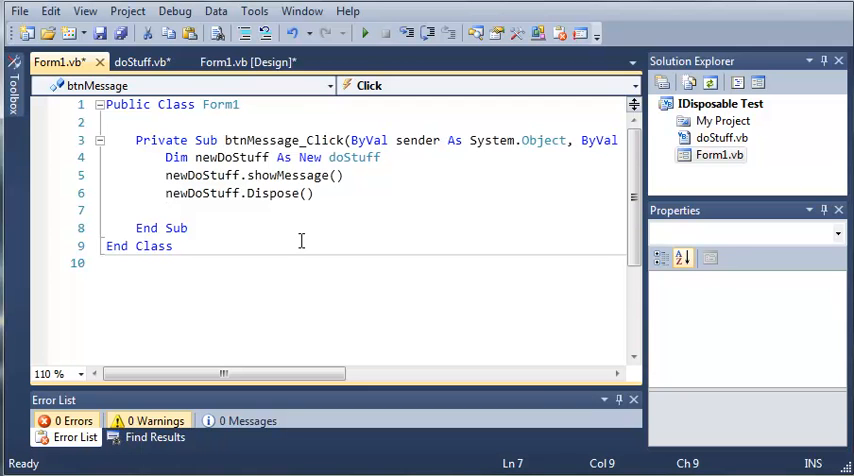
# Set newDoStuff = Nothing after Dispose() and start debugging the project.
pyautogui.write('newDoStuff = Nothing')
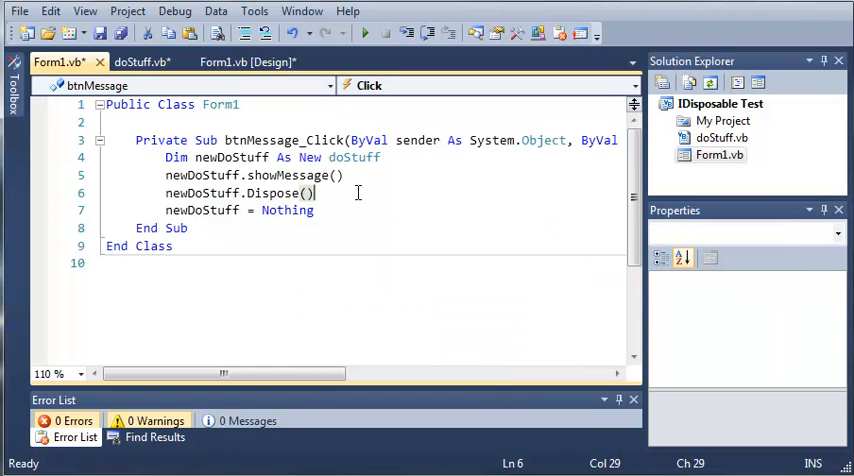
pyautogui.moveTo(345, 271)
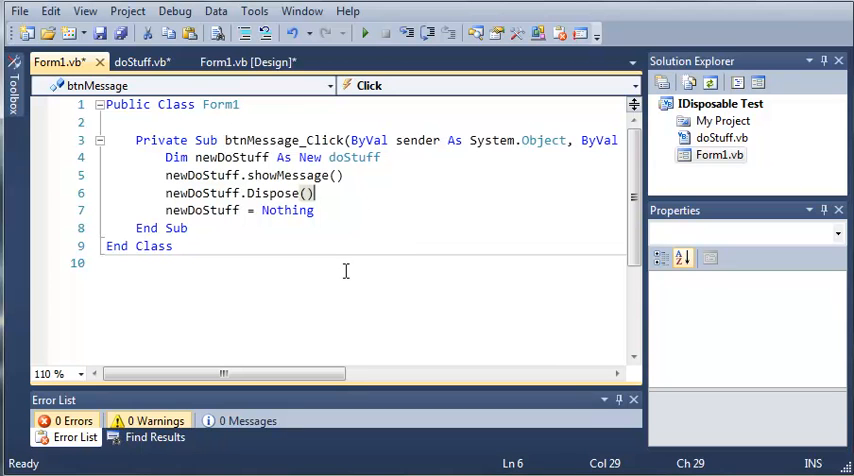
pyautogui.click(365, 33)
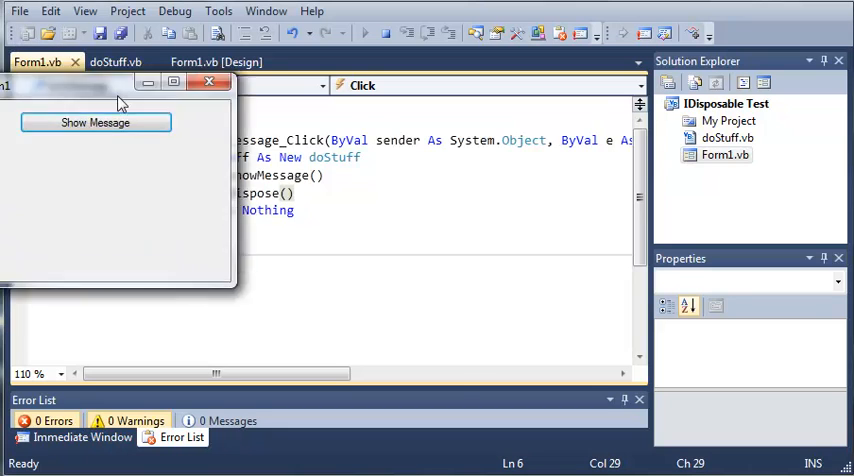
# Click Show Message, dismiss the 'This is a message' box, and close the running form.
pyautogui.click(95, 122)
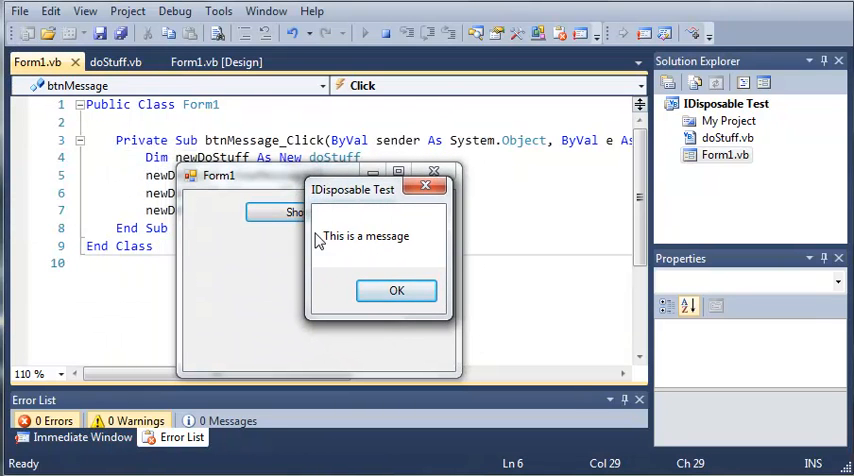
pyautogui.moveTo(330, 210)
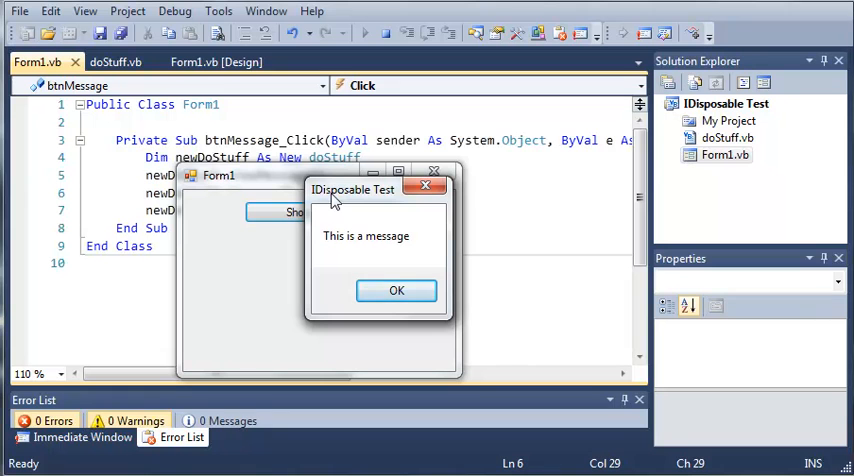
pyautogui.moveTo(396, 291)
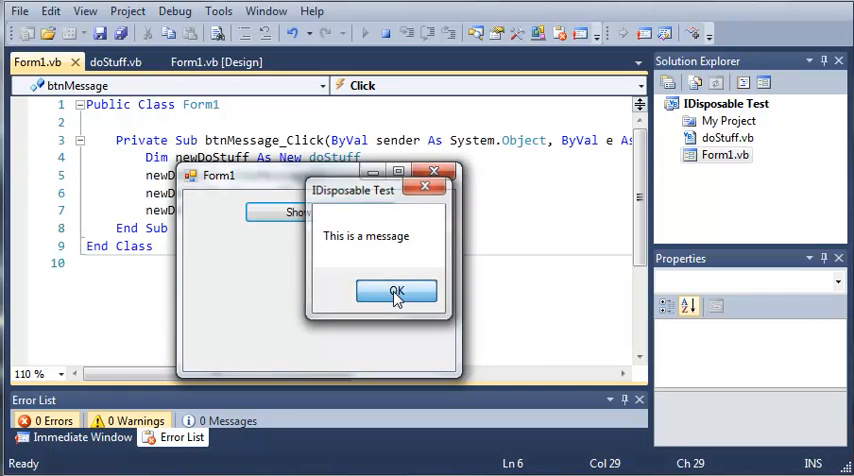
pyautogui.click(396, 291)
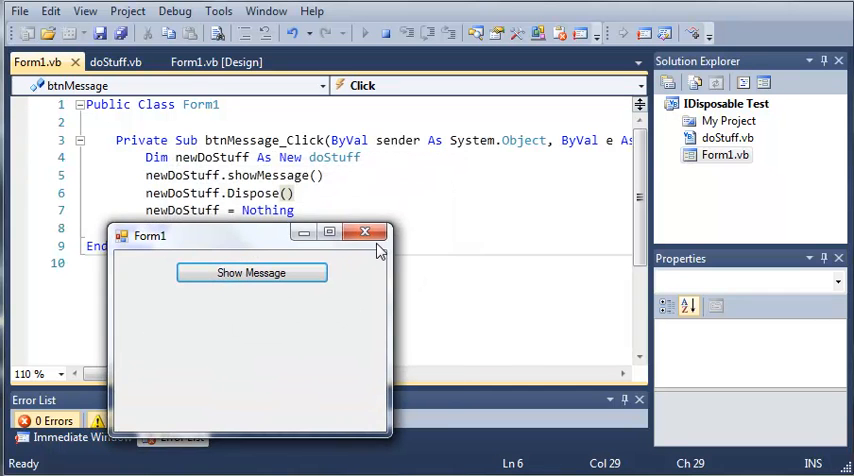
pyautogui.click(364, 232)
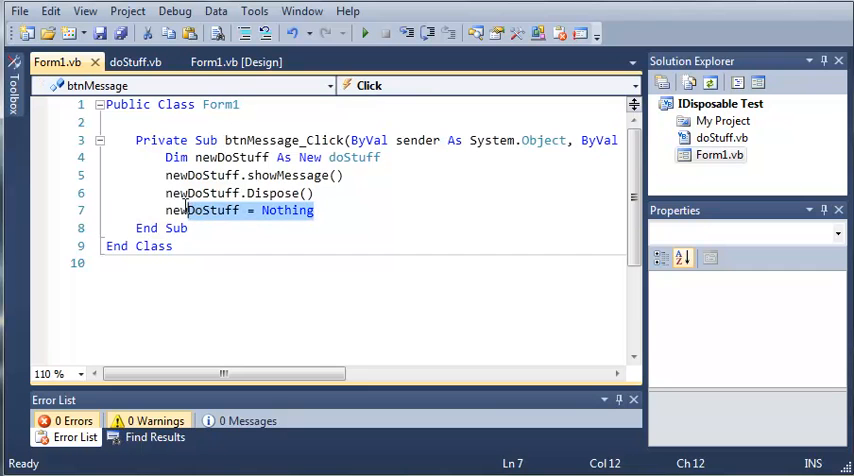
# In doStuff.vb, expand and read through the IDisposable Support region, then collapse it.
pyautogui.click(135, 62)
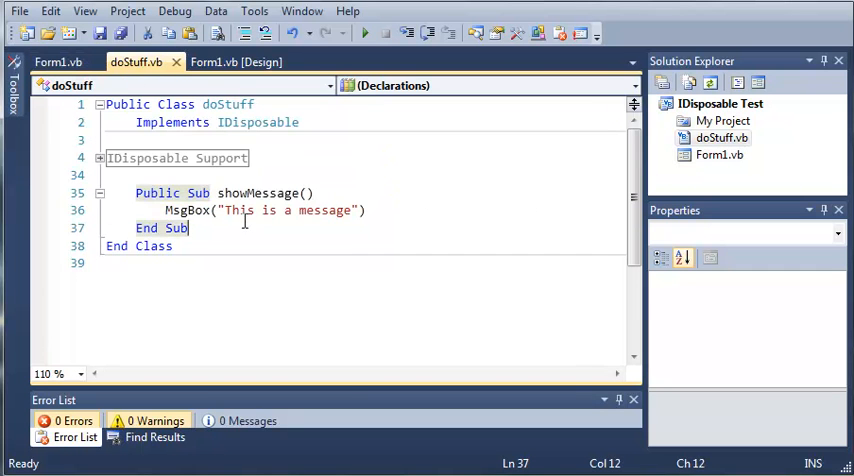
pyautogui.click(100, 158)
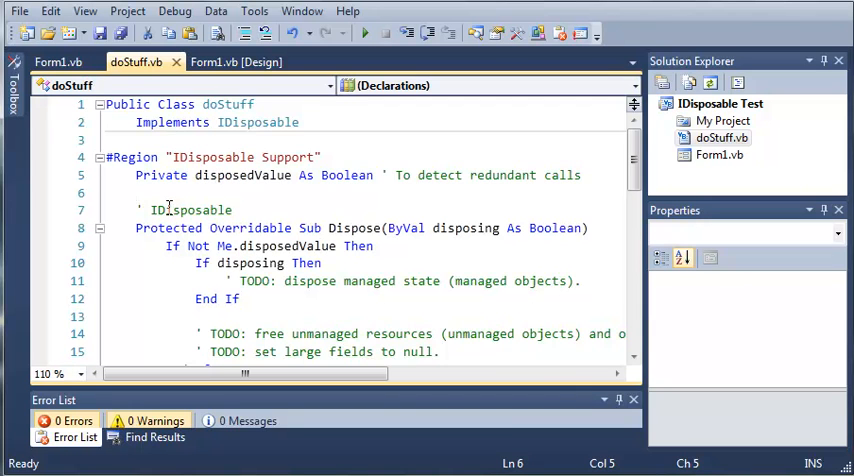
pyautogui.scroll(-3)
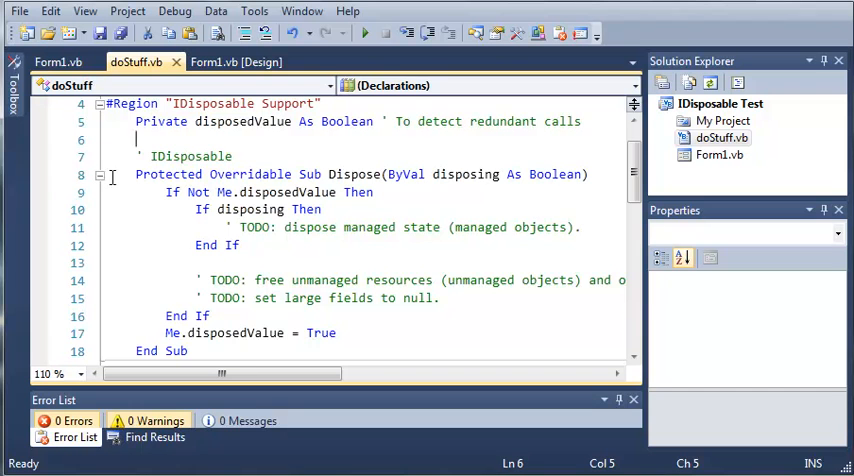
pyautogui.moveTo(105, 184)
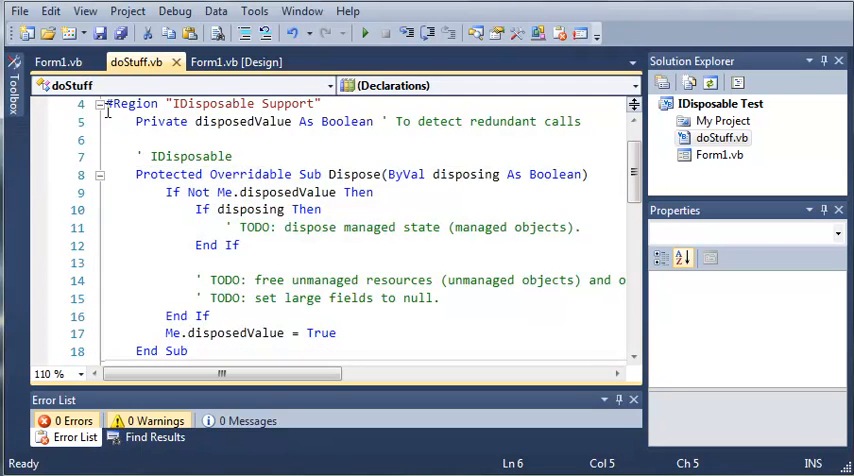
pyautogui.click(100, 104)
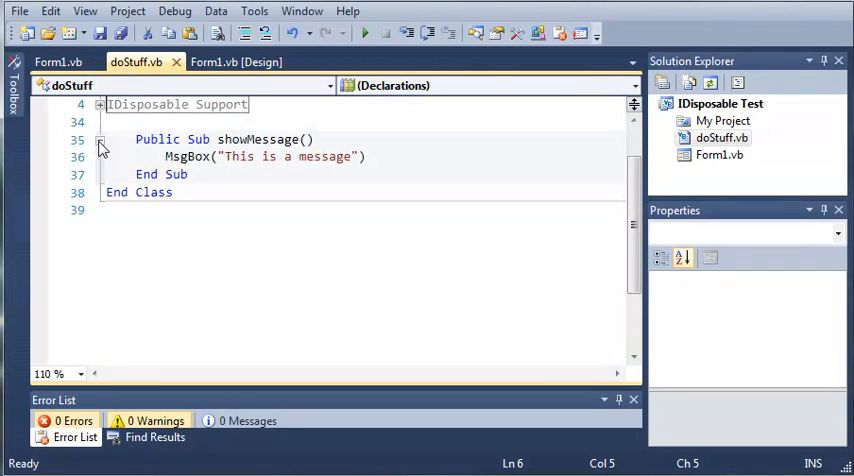